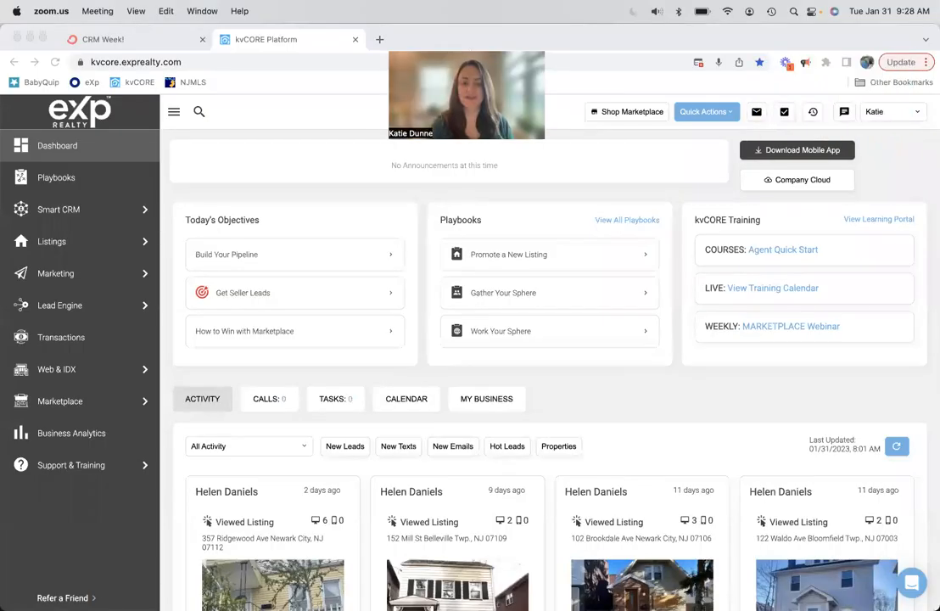
{"action": "mouse_move", "coordinate": [628, 163]}
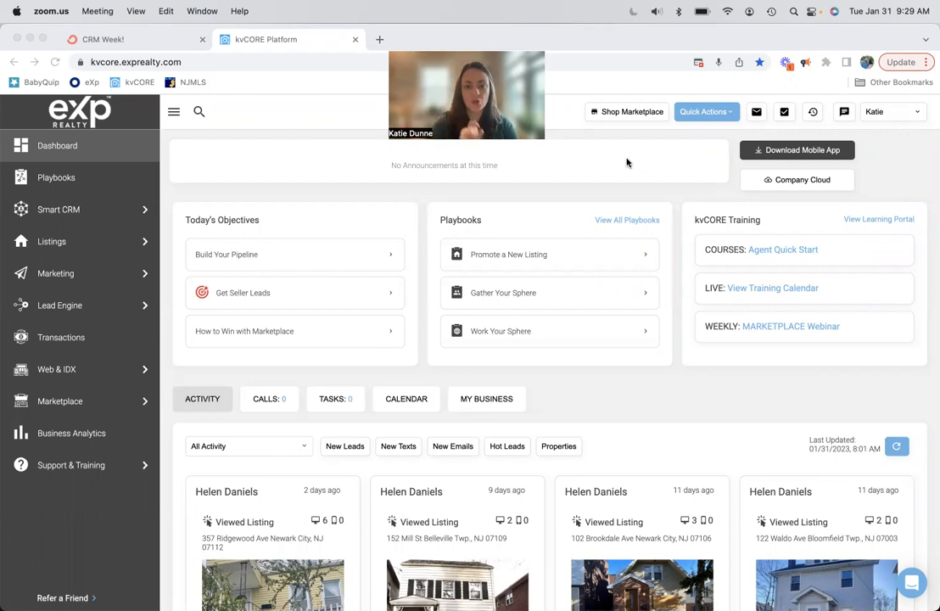
{"action": "mouse_move", "coordinate": [627, 417]}
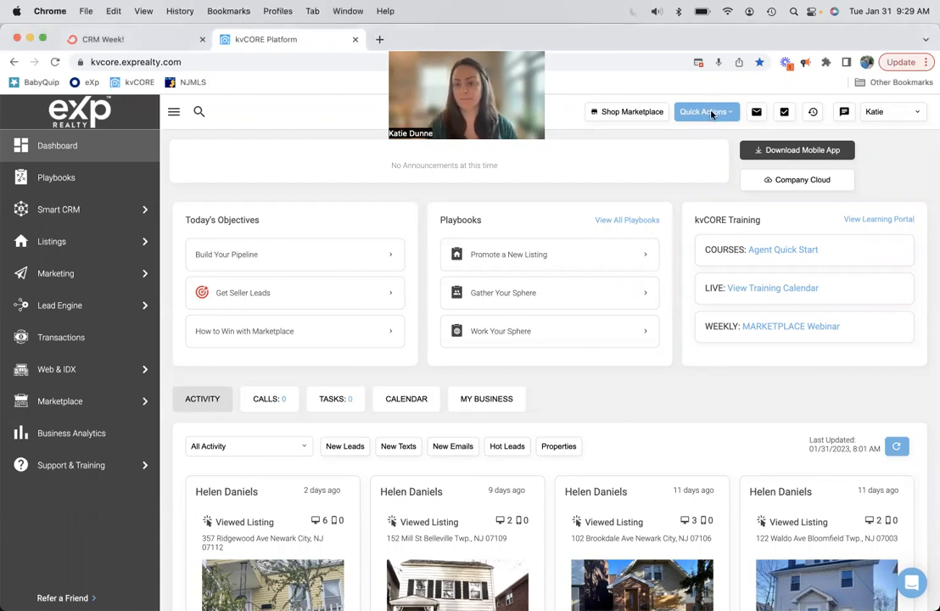
Step: Start a contact from the quick actions menu, then close that form without saving
{"action": "left_click", "coordinate": [704, 111]}
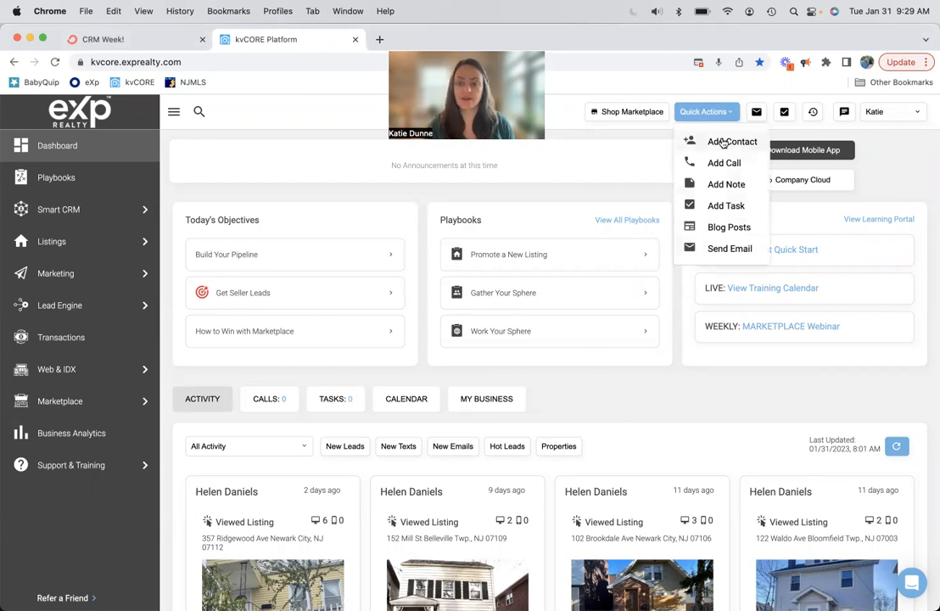
{"action": "left_click", "coordinate": [731, 142]}
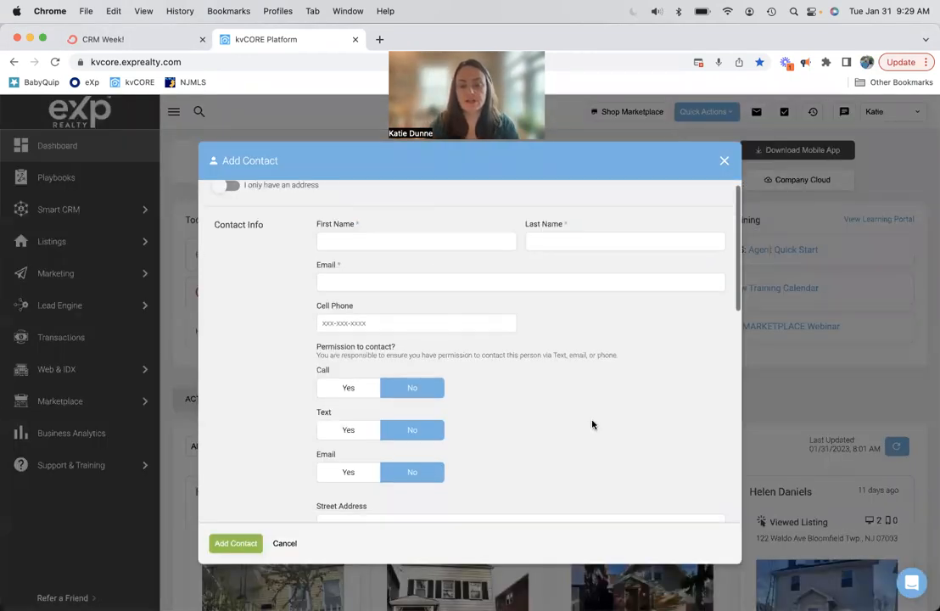
{"action": "scroll", "scroll_direction": "down", "scroll_amount": 3}
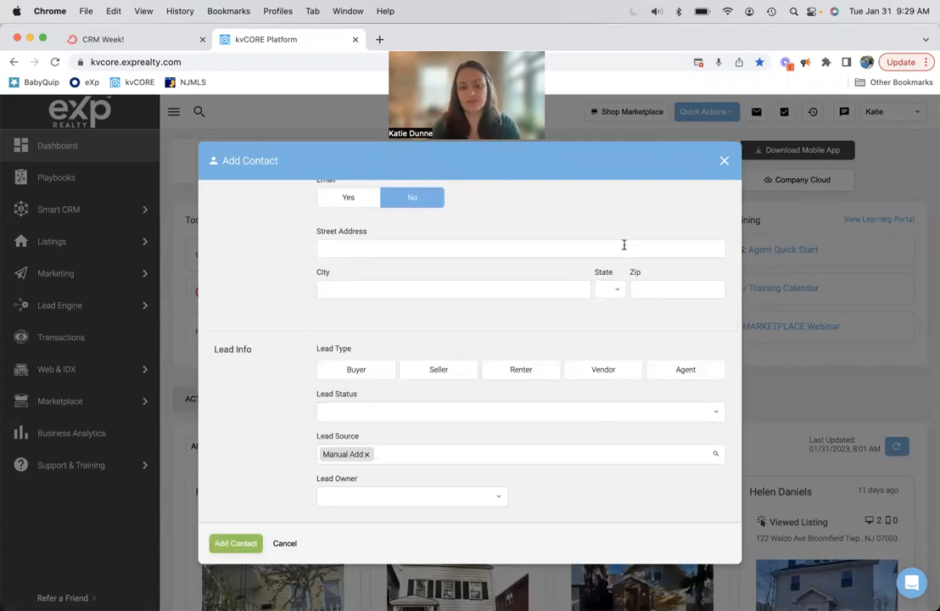
{"action": "left_click", "coordinate": [724, 160]}
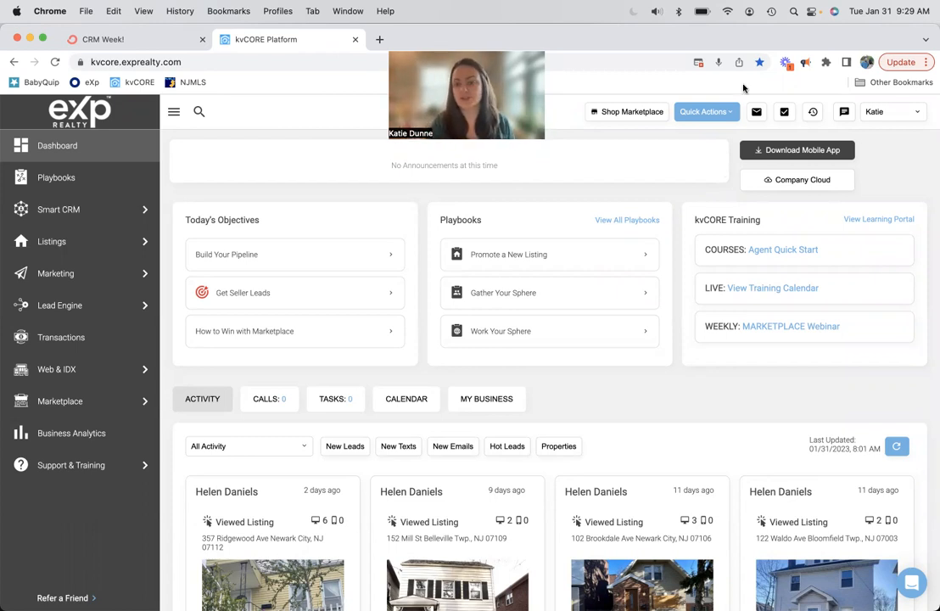
{"action": "mouse_move", "coordinate": [685, 414]}
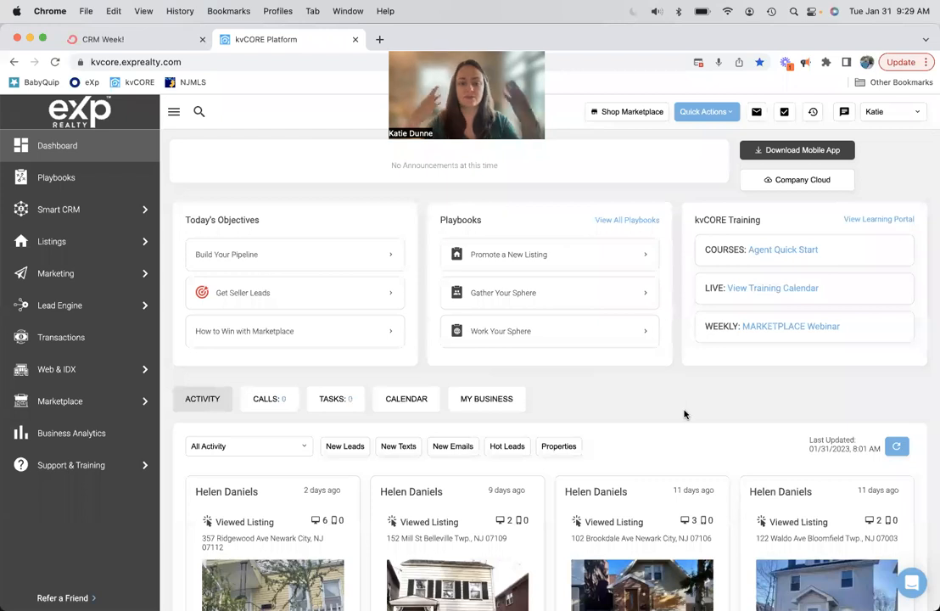
Step: From Smart CRM > All Contacts, add a contact named John Smith with email 'johnsmi'
{"action": "scroll", "scroll_direction": "down", "scroll_amount": 3}
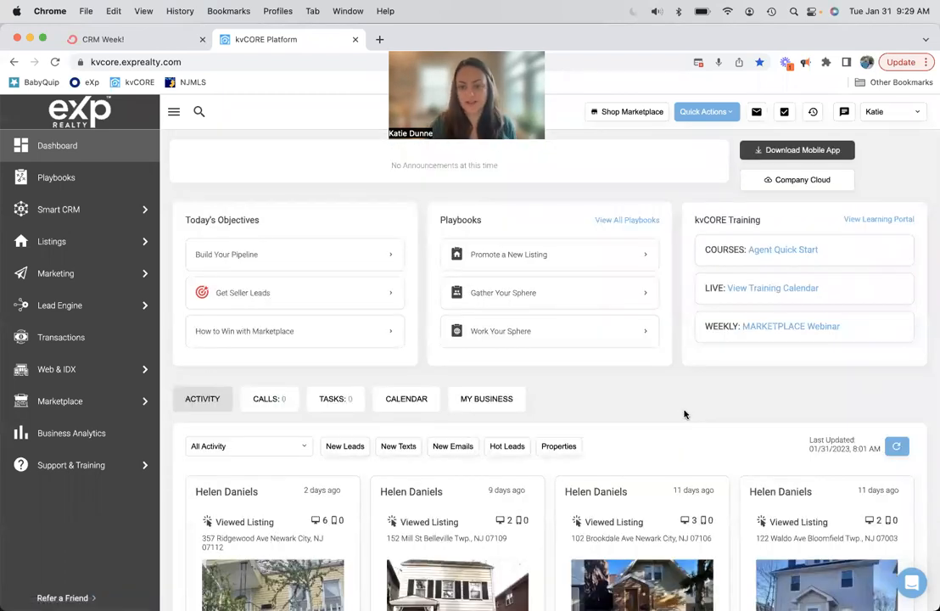
{"action": "left_click", "coordinate": [59, 209]}
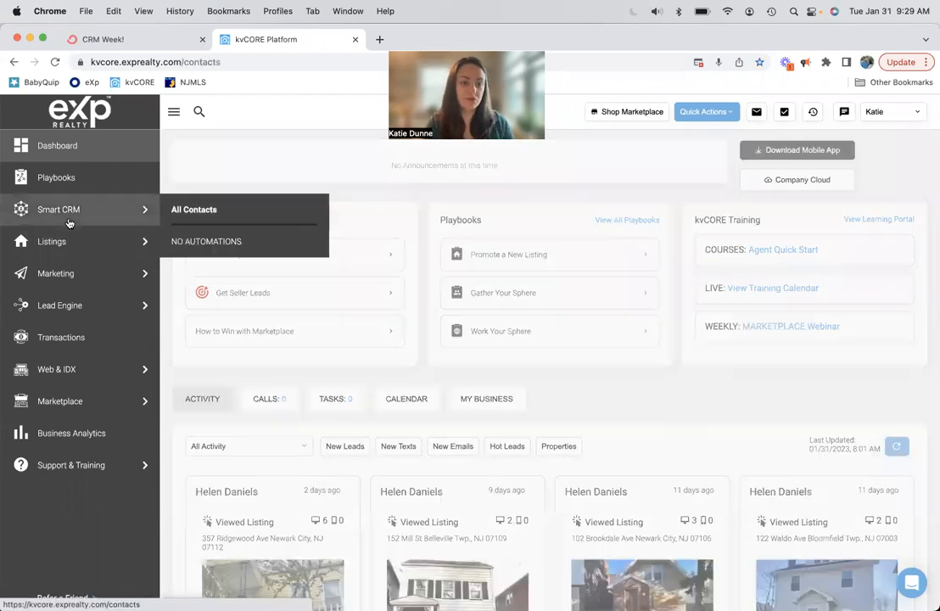
{"action": "left_click", "coordinate": [193, 209]}
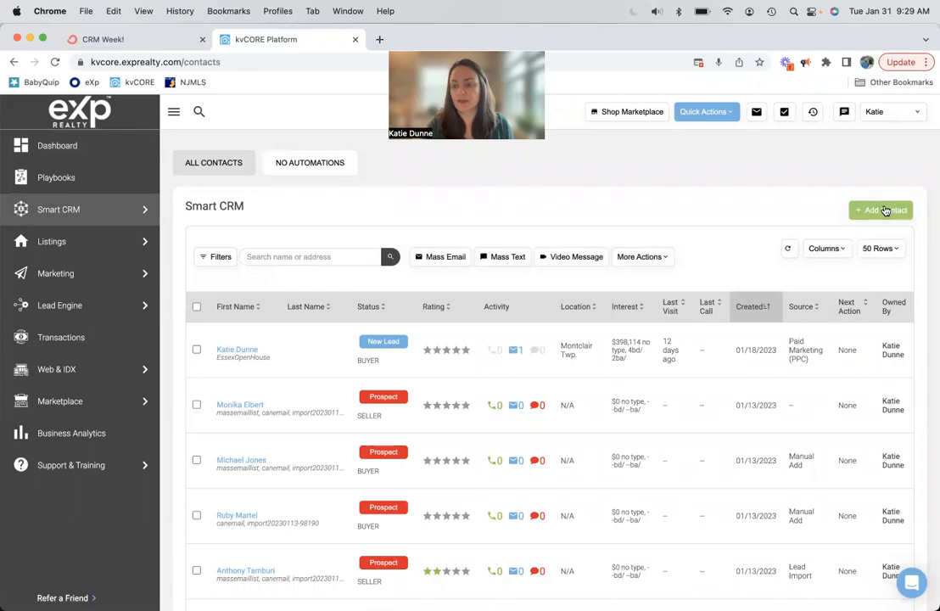
{"action": "left_click", "coordinate": [881, 209]}
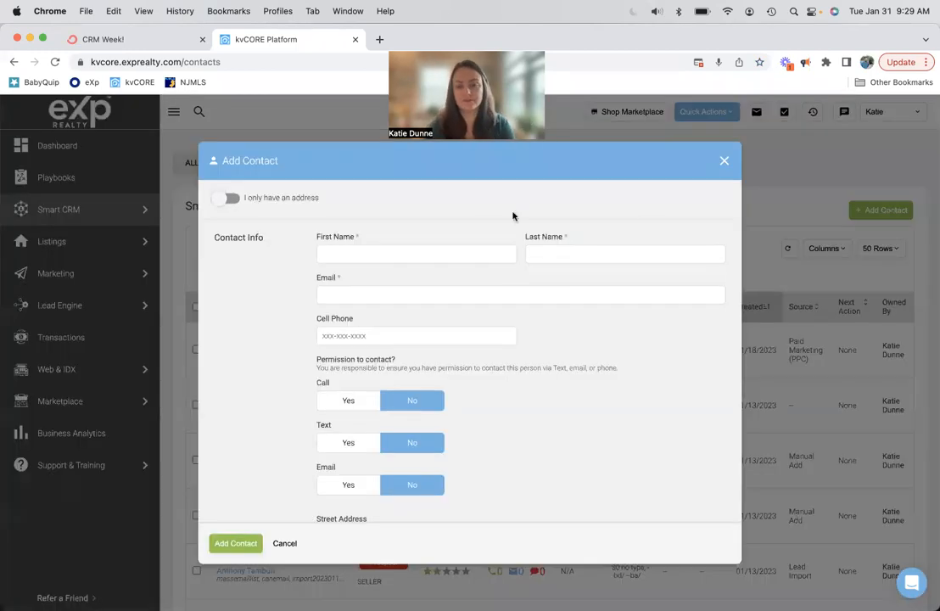
{"action": "type", "text": "John"}
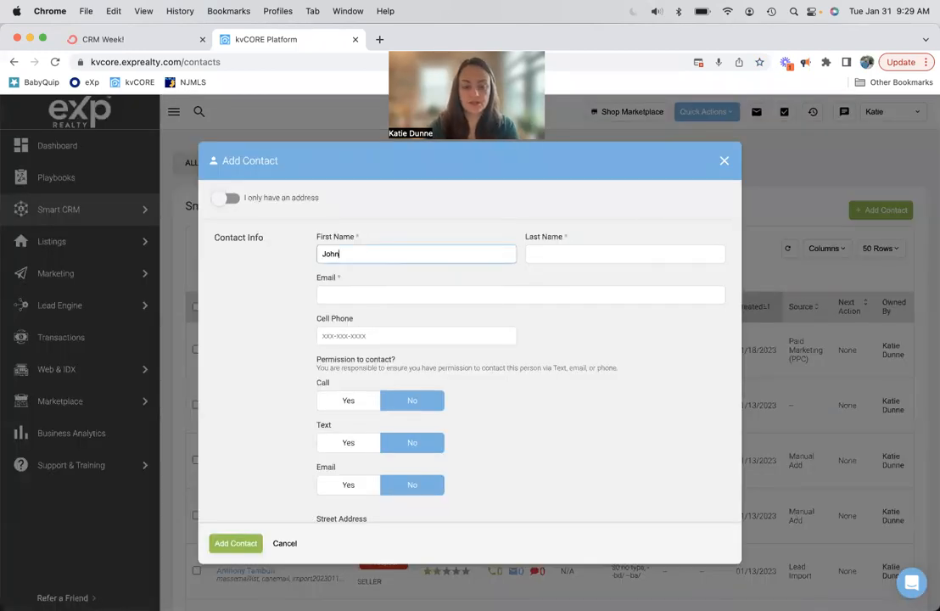
{"action": "type", "text": "Smith"}
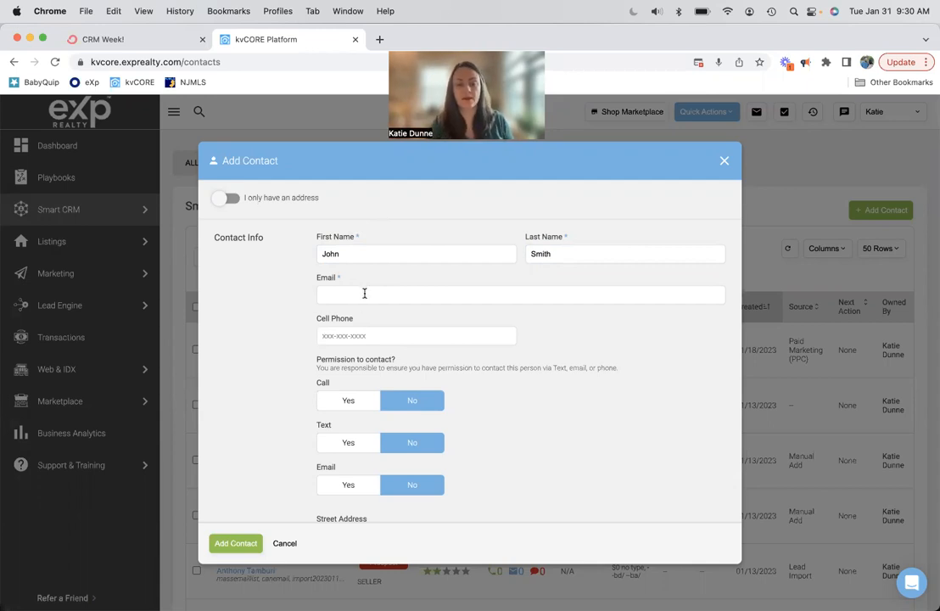
{"action": "mouse_move", "coordinate": [624, 353]}
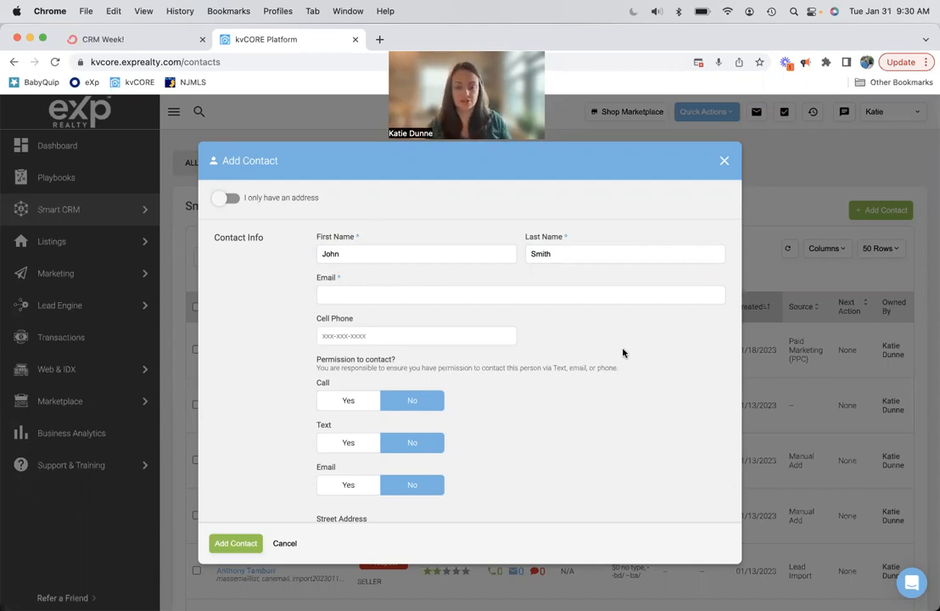
{"action": "left_click", "coordinate": [520, 295]}
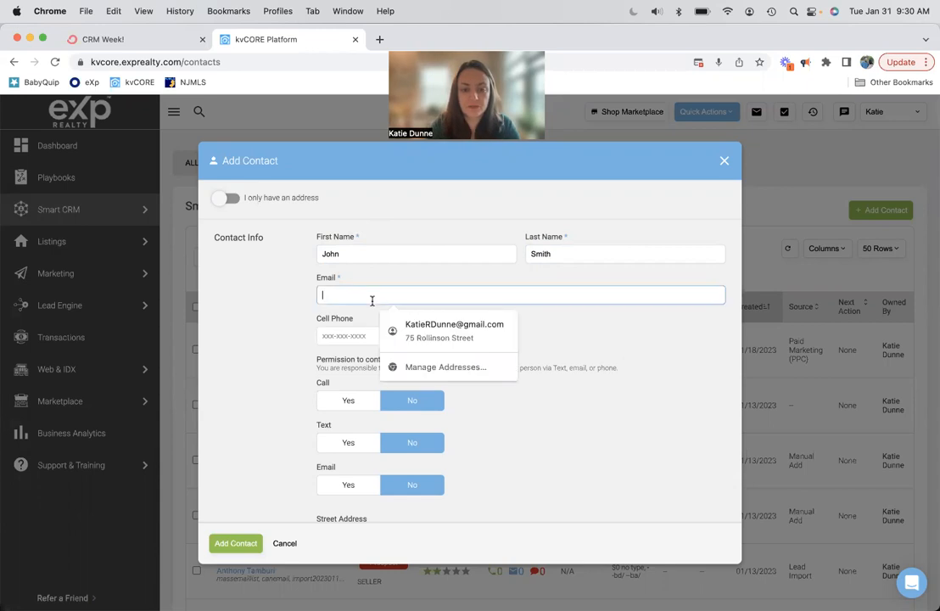
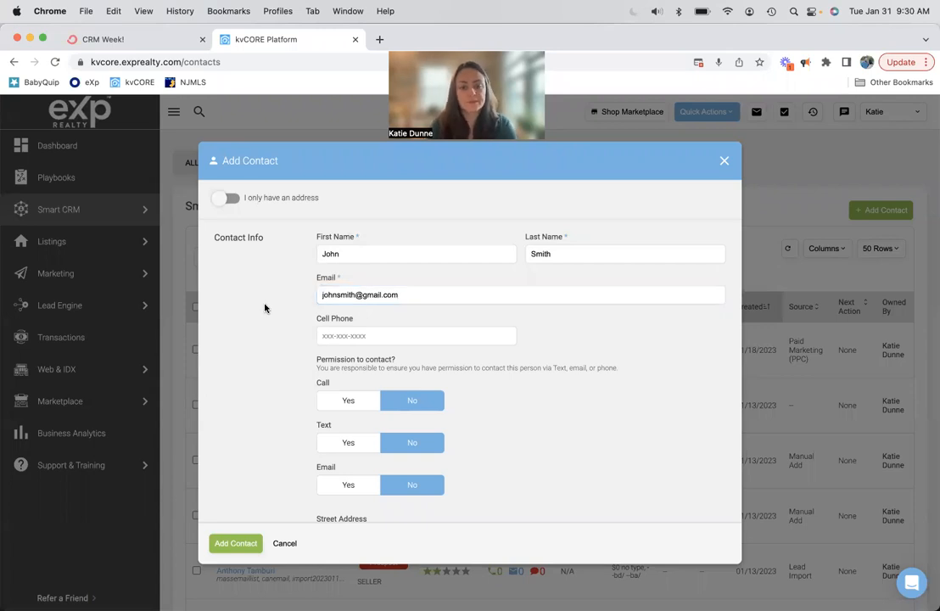
Step: Set John Smith's Call, Text and Email permission toggles to Yes
{"action": "left_click", "coordinate": [416, 336]}
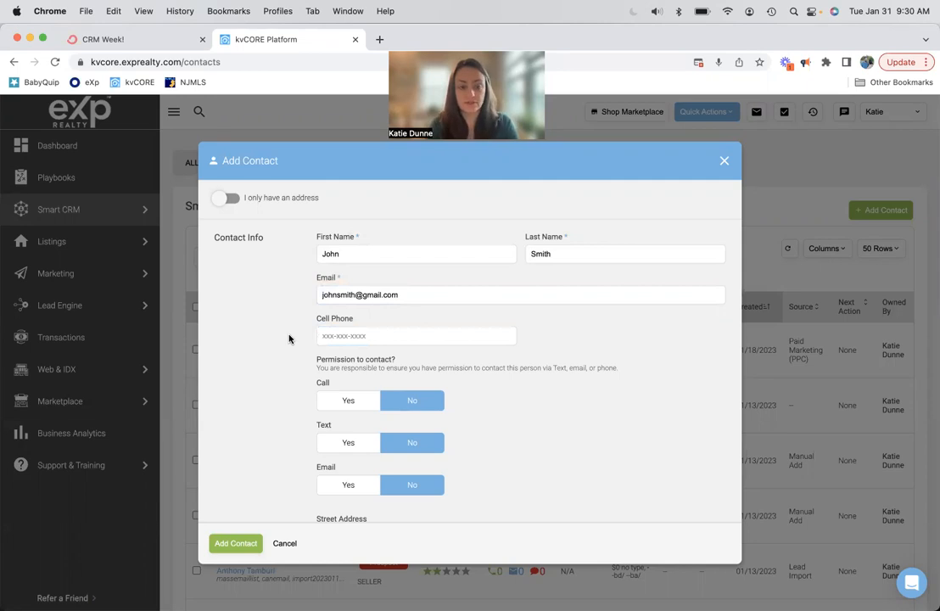
{"action": "scroll", "scroll_direction": "down", "scroll_amount": 3}
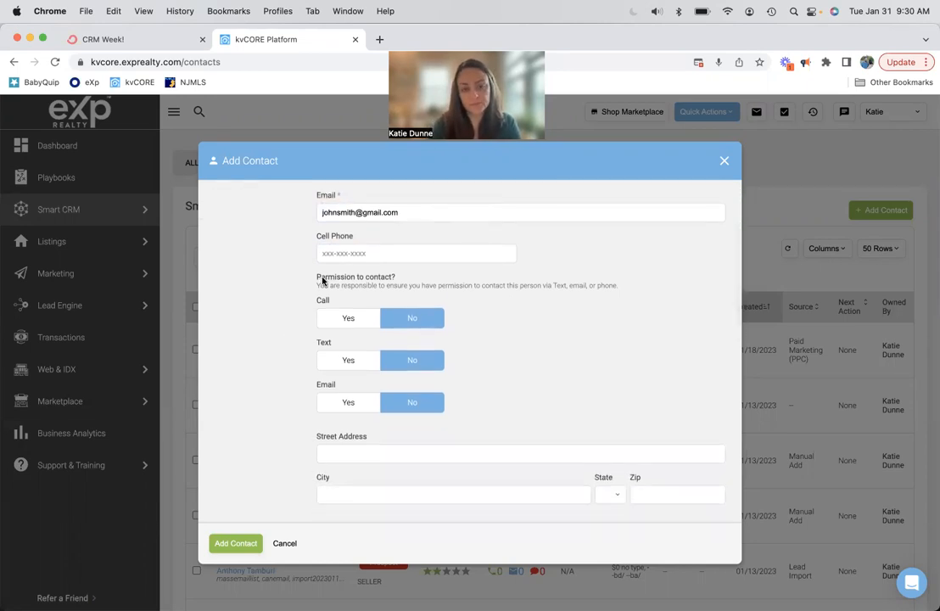
{"action": "mouse_move", "coordinate": [507, 309]}
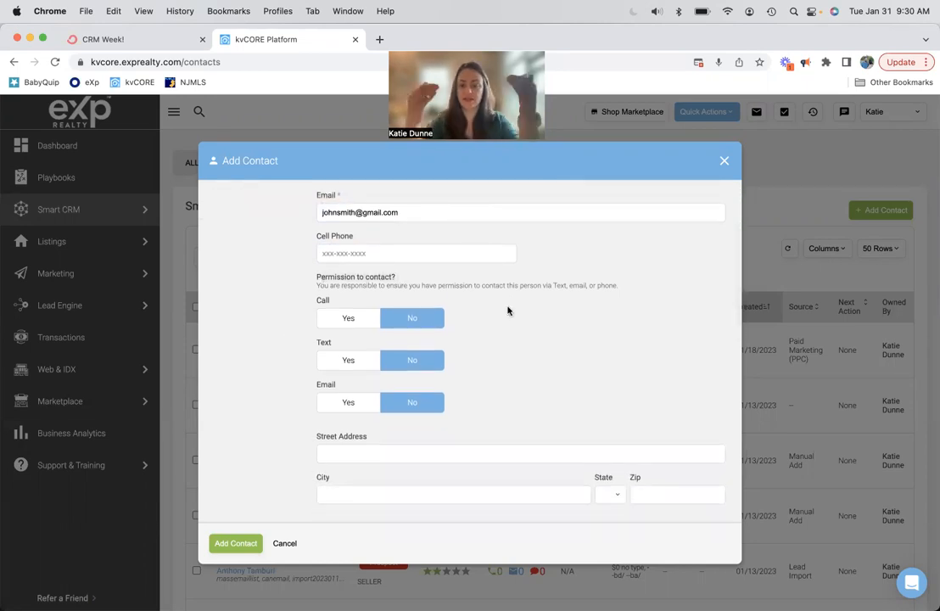
{"action": "scroll", "scroll_direction": "down", "scroll_amount": 3}
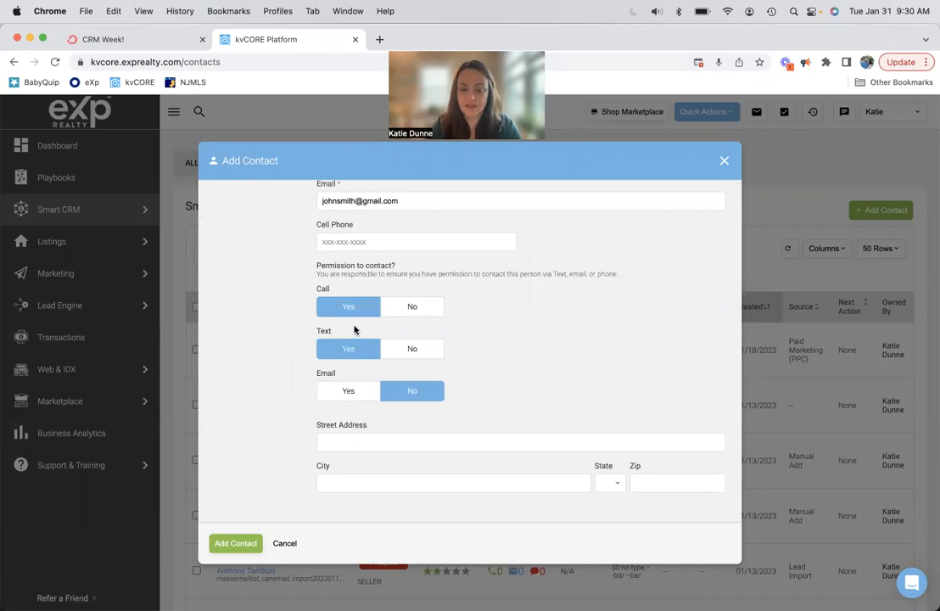
{"action": "left_click", "coordinate": [348, 390]}
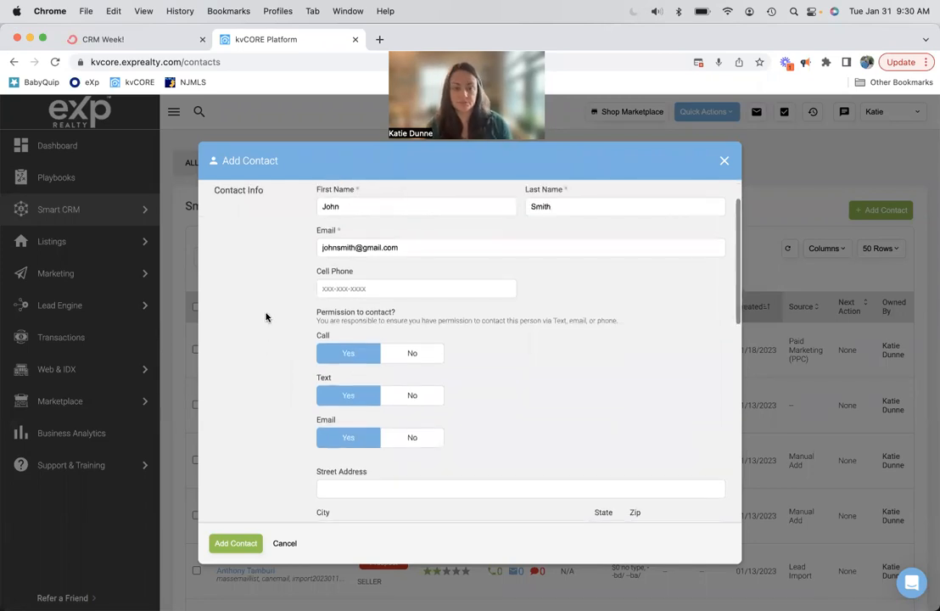
{"action": "left_click", "coordinate": [412, 437]}
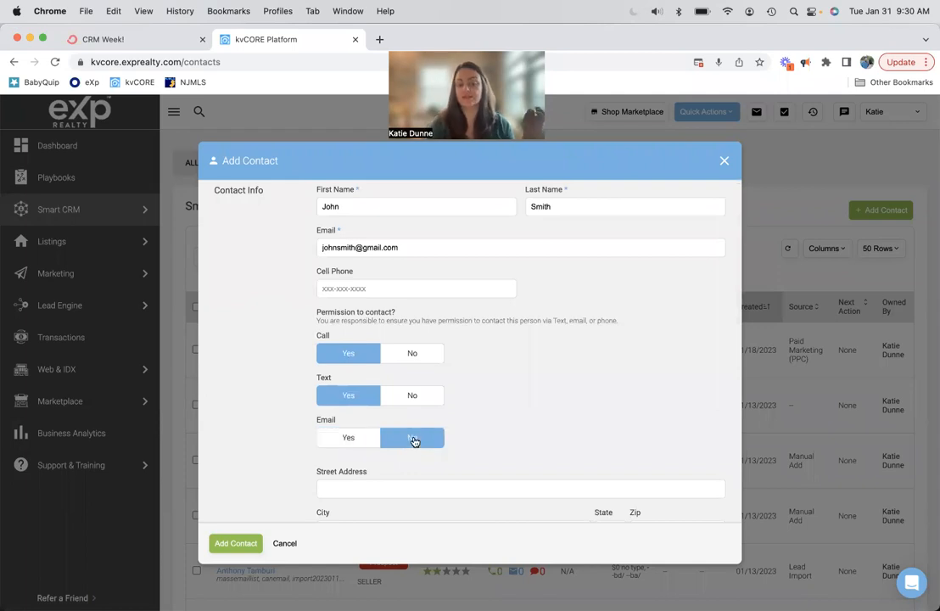
{"action": "left_click", "coordinate": [412, 437]}
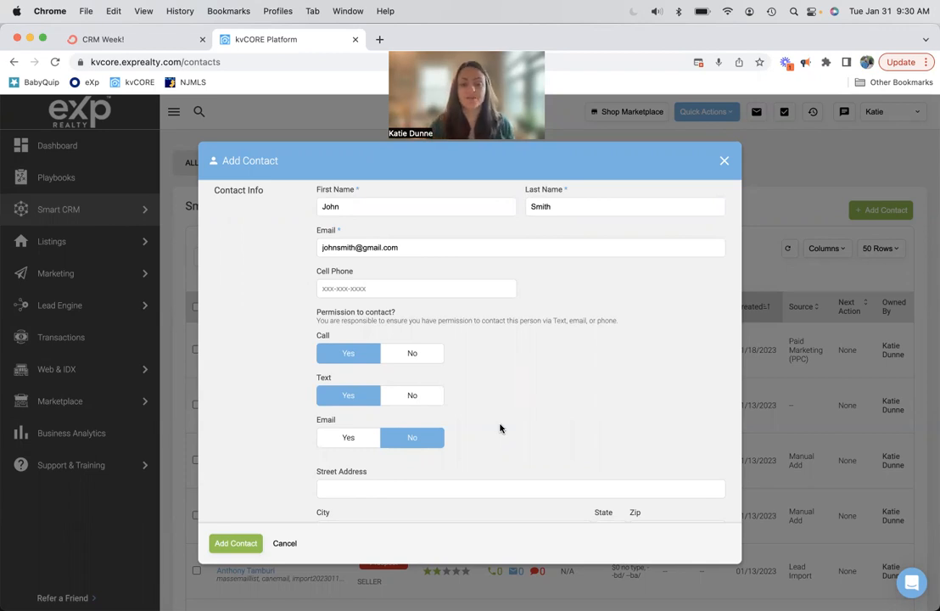
{"action": "left_click", "coordinate": [348, 437]}
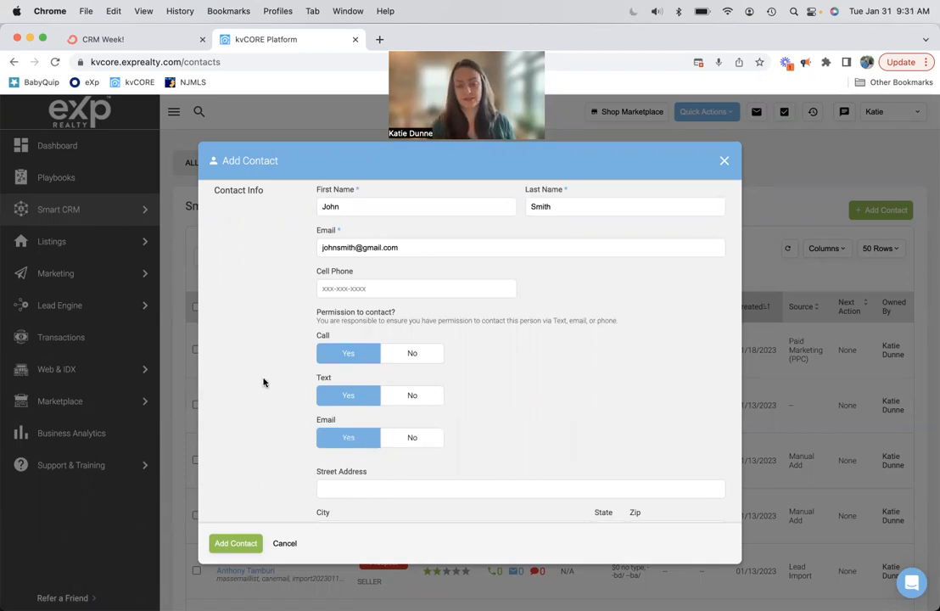
Step: Set the lead type to Buyer only, removing Seller, and bring up the Lead Status choices
{"action": "scroll", "scroll_direction": "down", "scroll_amount": 3}
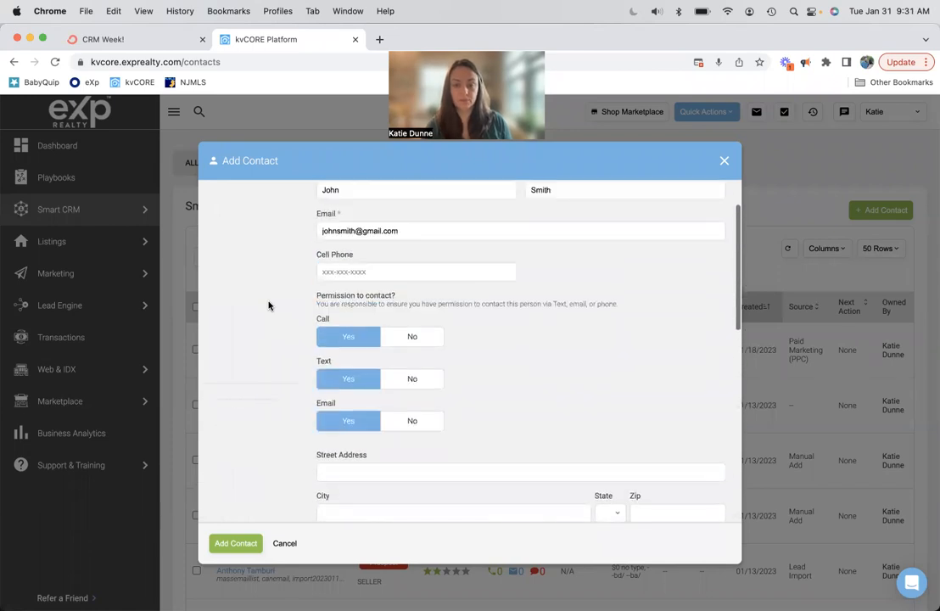
{"action": "mouse_move", "coordinate": [271, 300]}
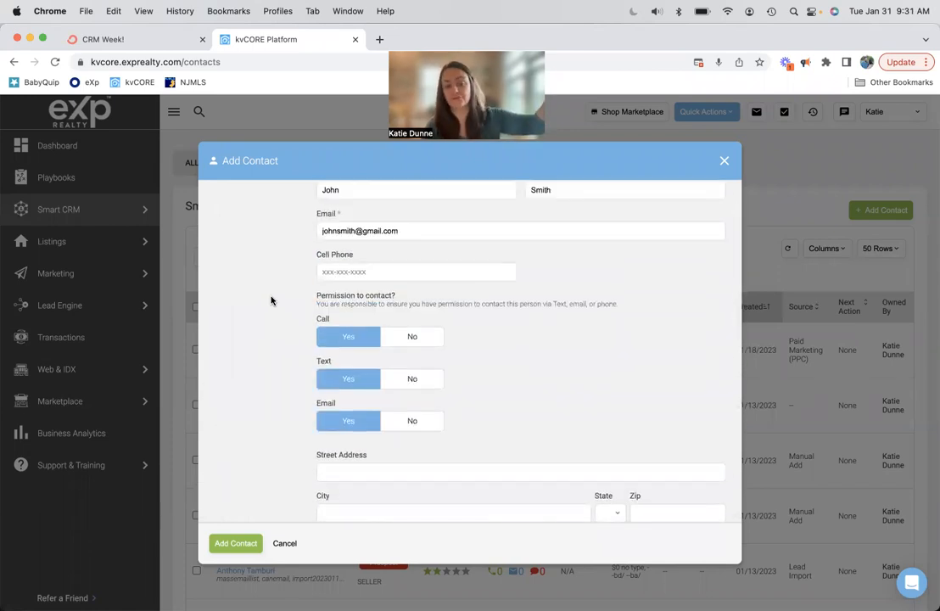
{"action": "scroll", "scroll_direction": "down", "scroll_amount": 3}
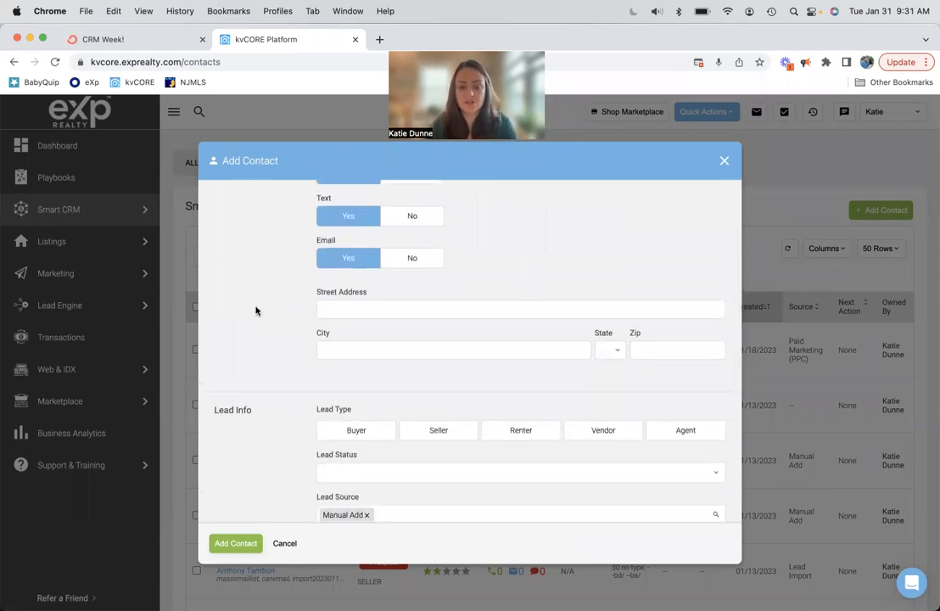
{"action": "scroll", "scroll_direction": "down", "scroll_amount": 3}
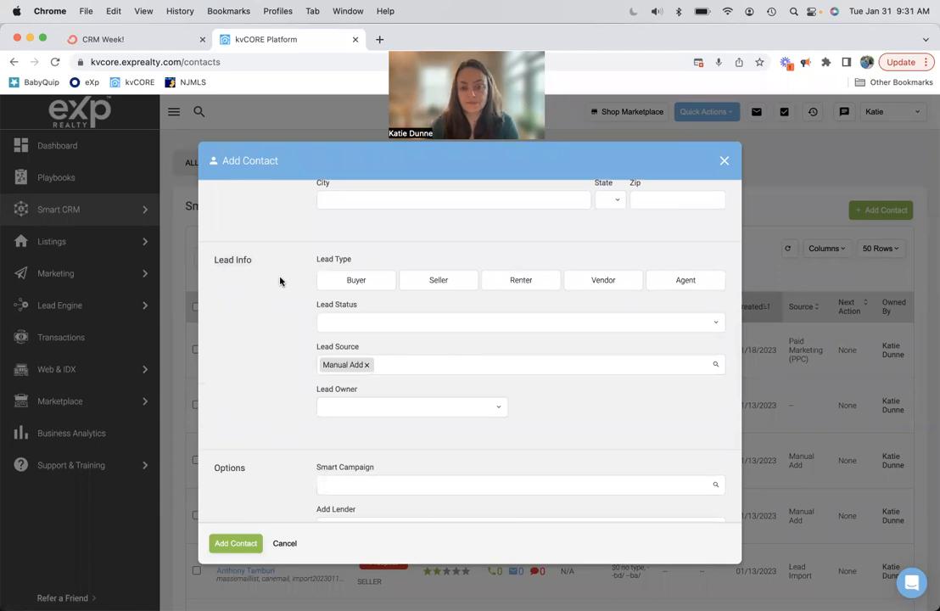
{"action": "scroll", "scroll_direction": "down", "scroll_amount": 3}
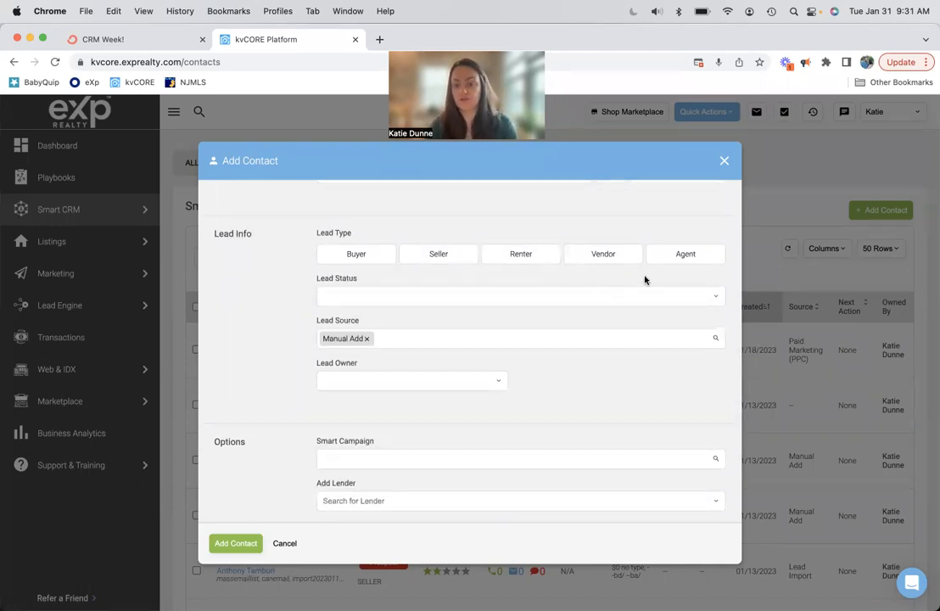
{"action": "left_click", "coordinate": [439, 253]}
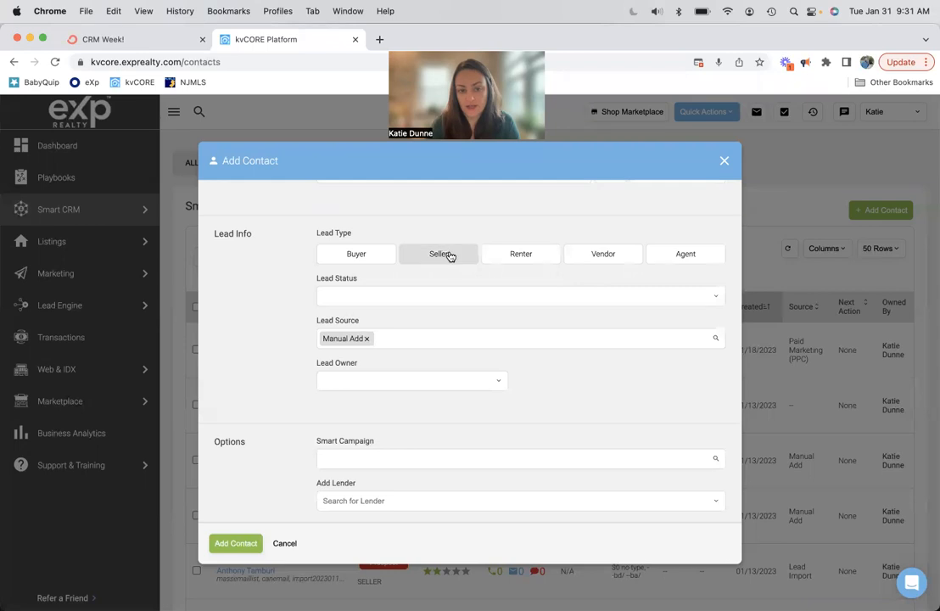
{"action": "left_click", "coordinate": [355, 252]}
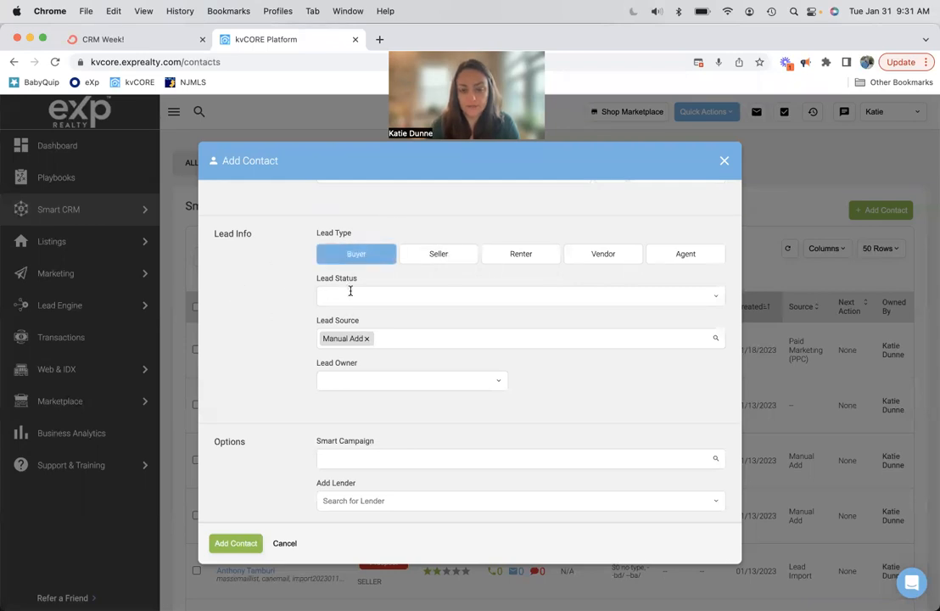
{"action": "left_click", "coordinate": [520, 295]}
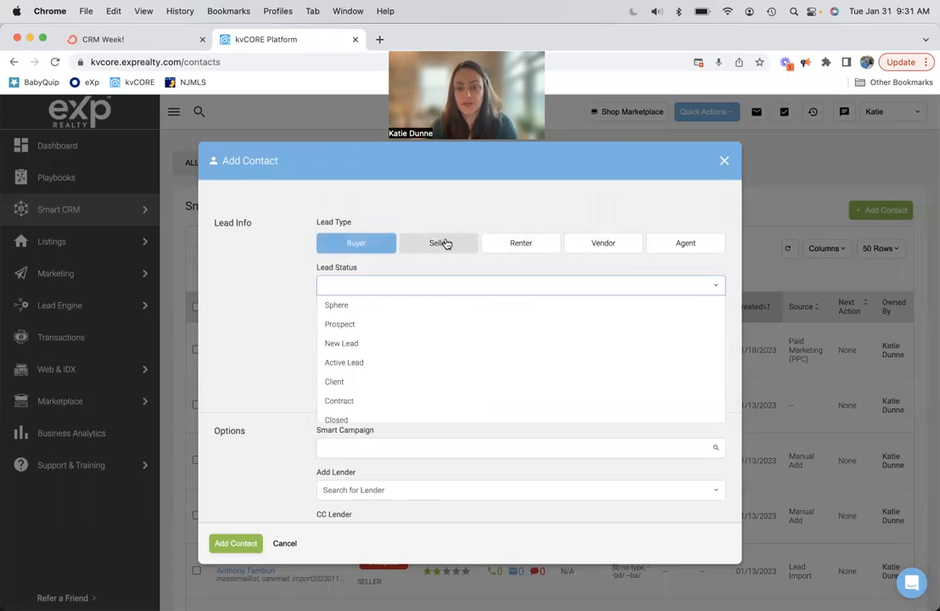
{"action": "left_click", "coordinate": [438, 243]}
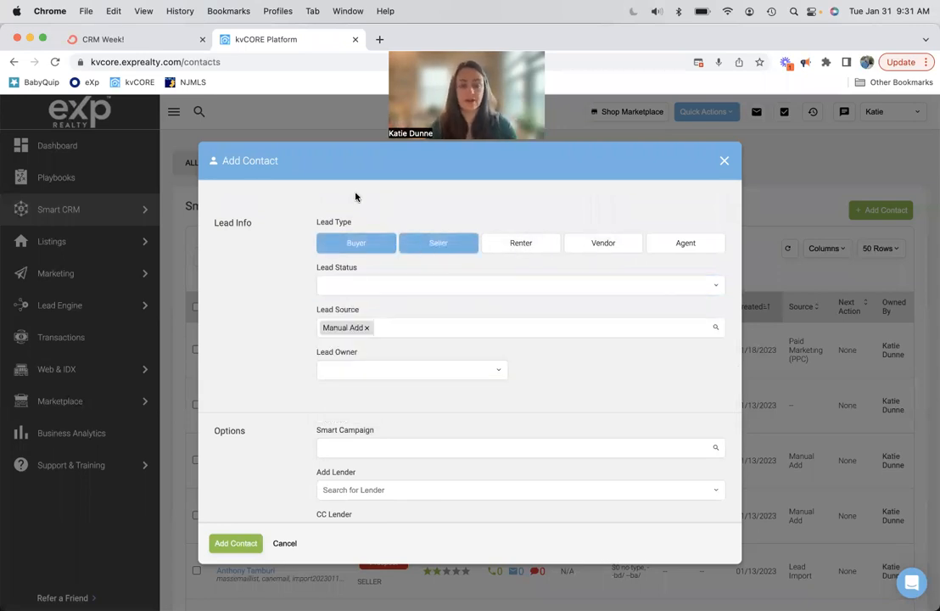
{"action": "left_click", "coordinate": [356, 242]}
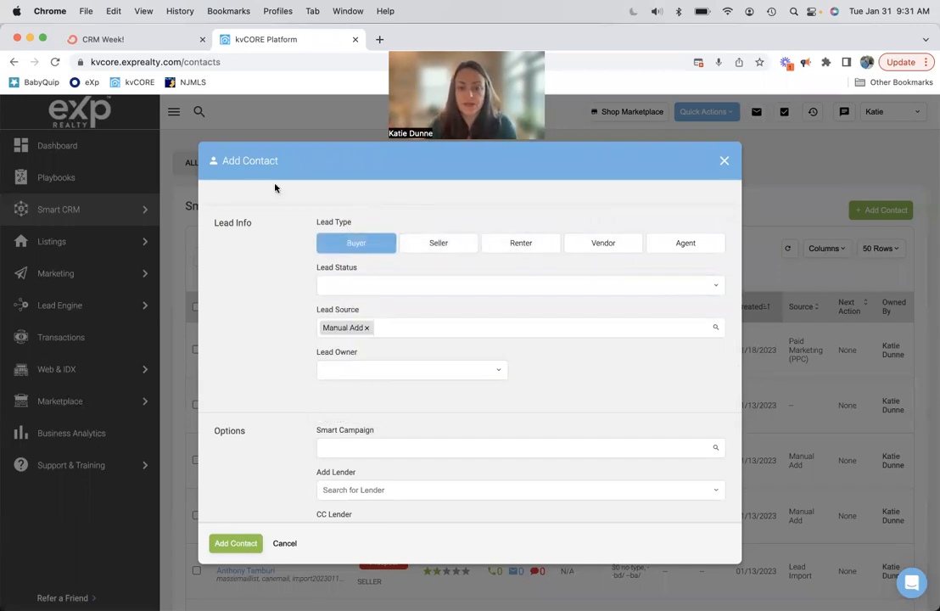
{"action": "left_click", "coordinate": [520, 284]}
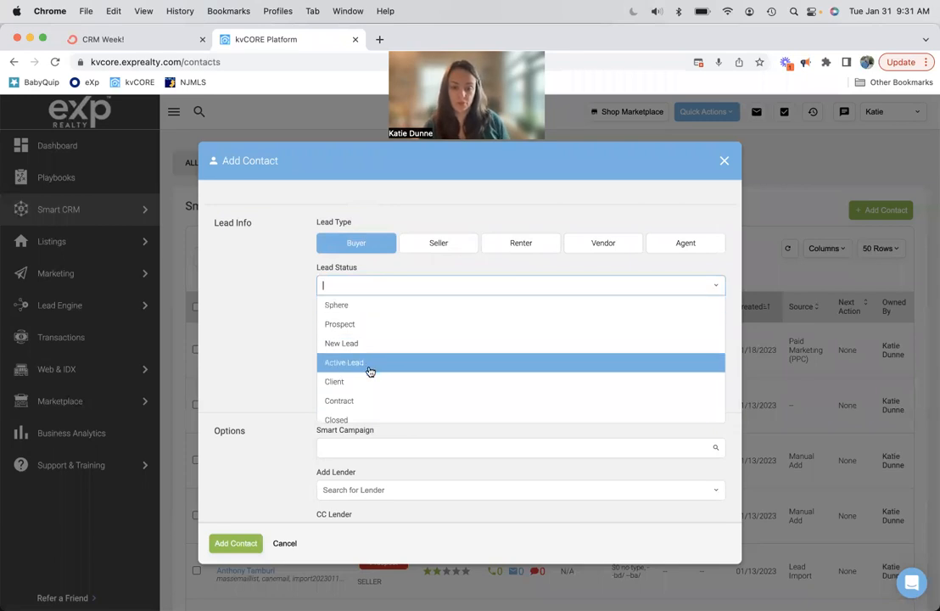
{"action": "mouse_move", "coordinate": [356, 342]}
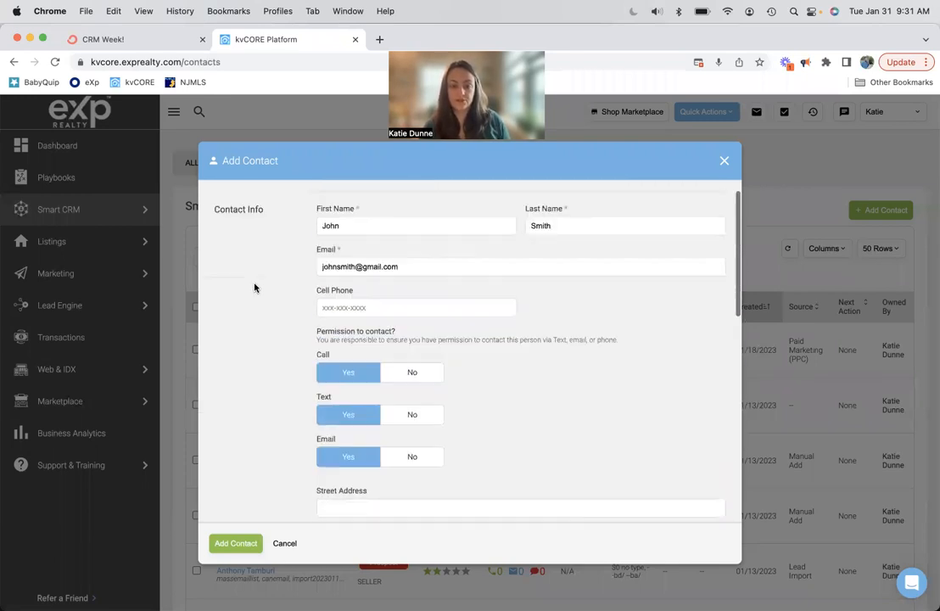
Step: Scroll down the Add Contact form to reach the Note box
{"action": "scroll", "scroll_direction": "down", "scroll_amount": 3}
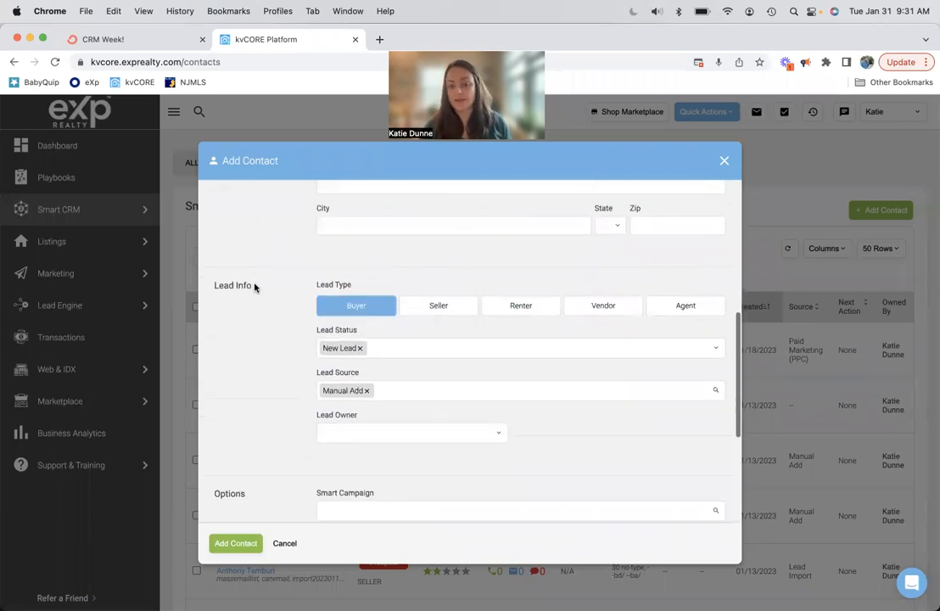
{"action": "scroll", "scroll_direction": "down", "scroll_amount": 3}
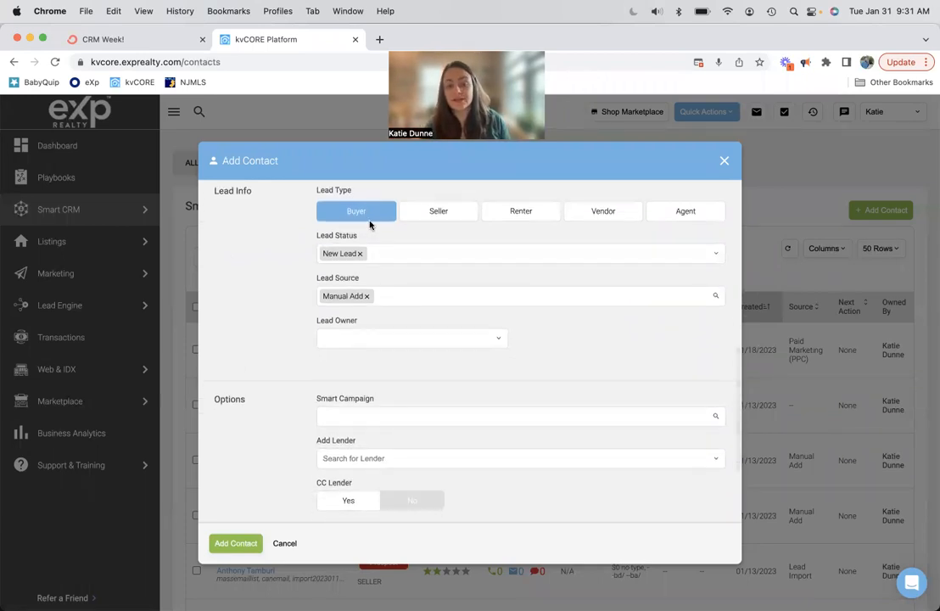
{"action": "mouse_move", "coordinate": [250, 289]}
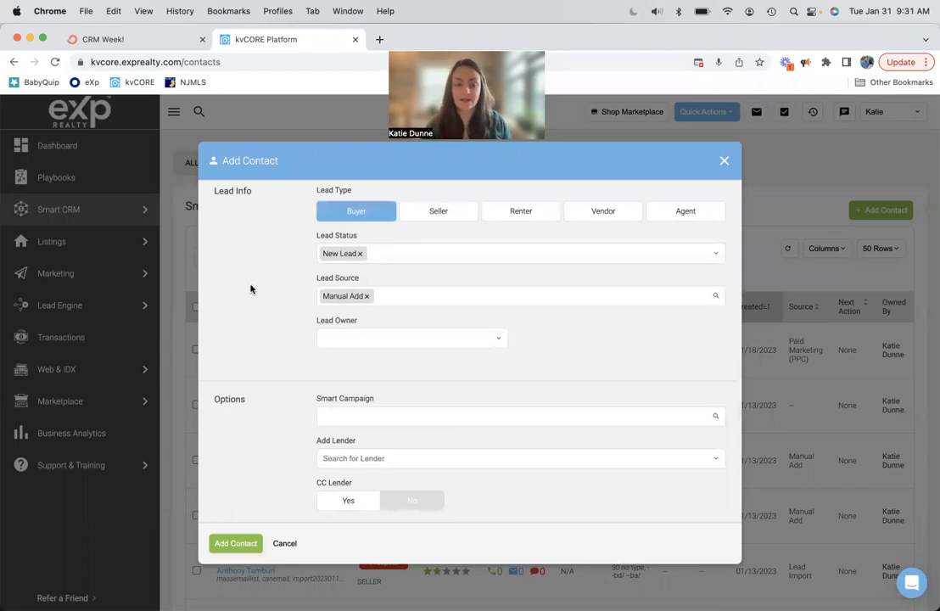
{"action": "scroll", "scroll_direction": "down", "scroll_amount": 3}
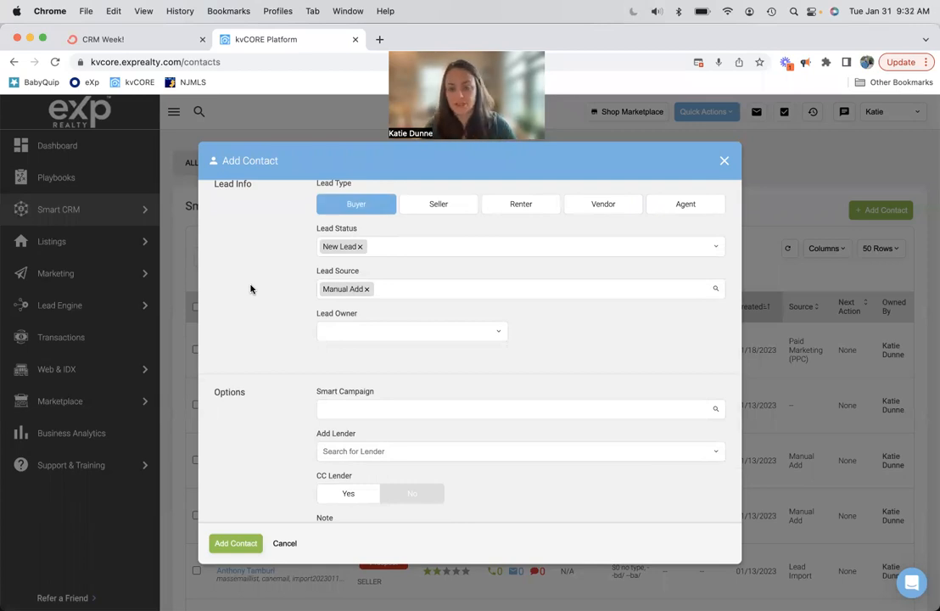
{"action": "scroll", "scroll_direction": "down", "scroll_amount": 3}
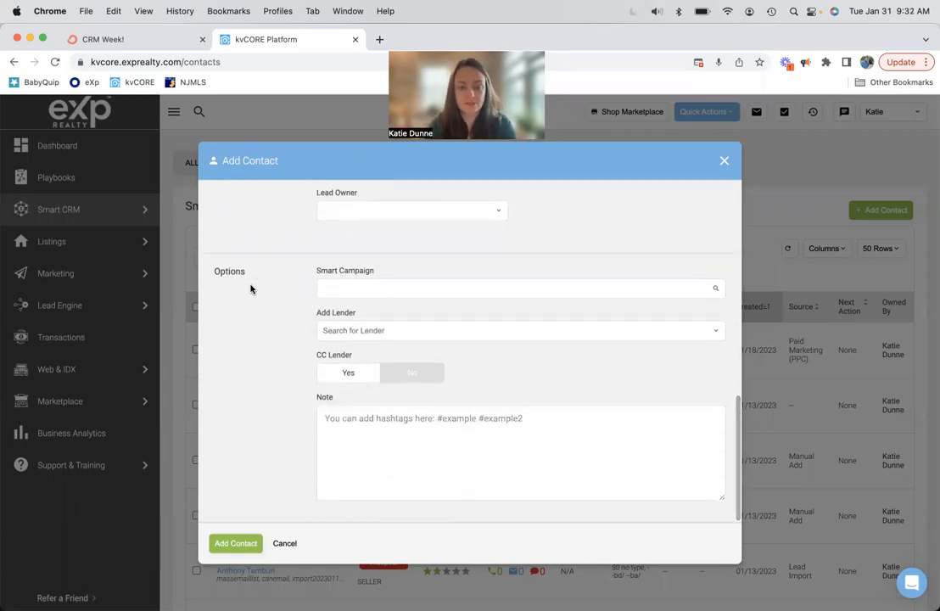
{"action": "mouse_move", "coordinate": [268, 388]}
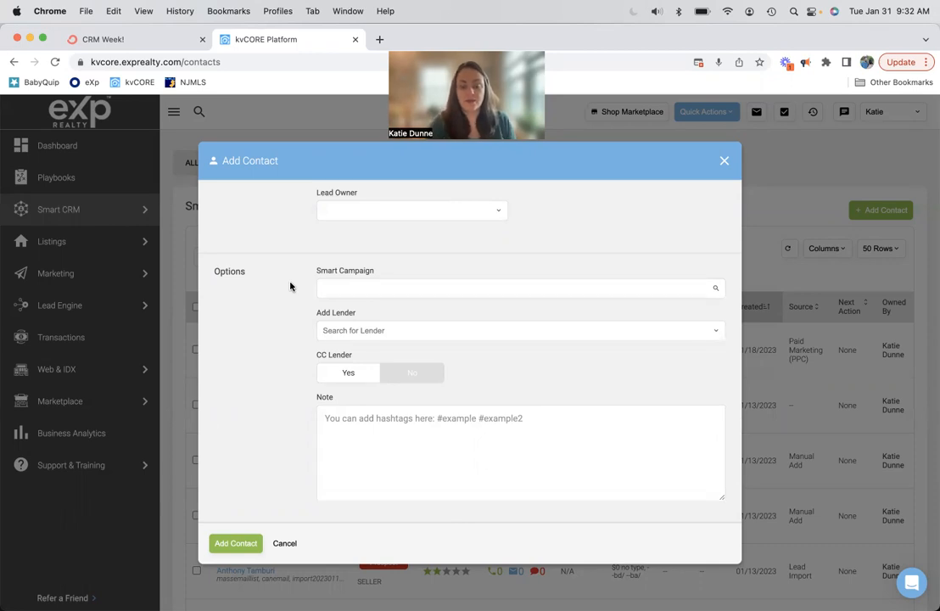
{"action": "mouse_move", "coordinate": [292, 317]}
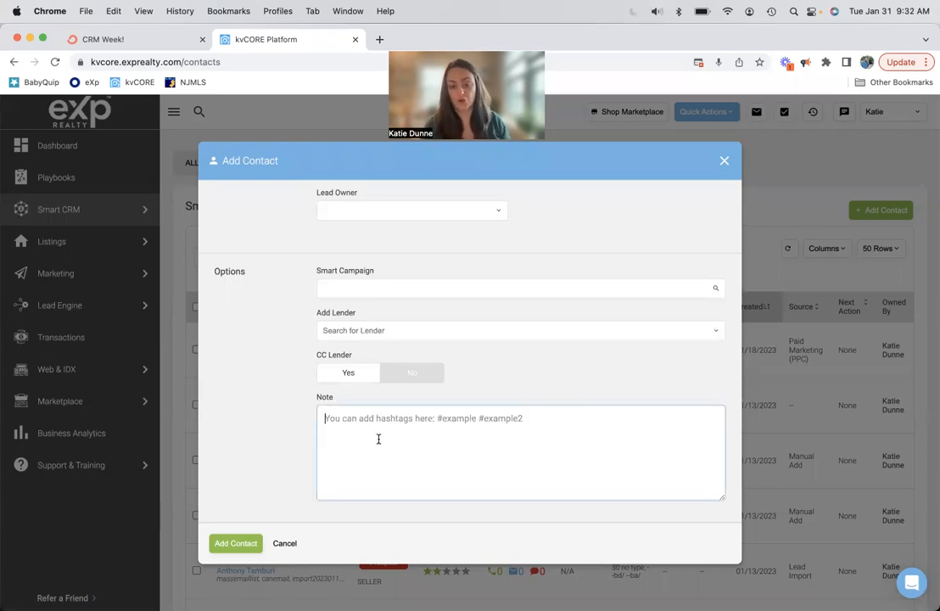
Step: Write the note 'Met at the grocery store. Buying in 2023. #summit'
{"action": "type", "text": "Met"}
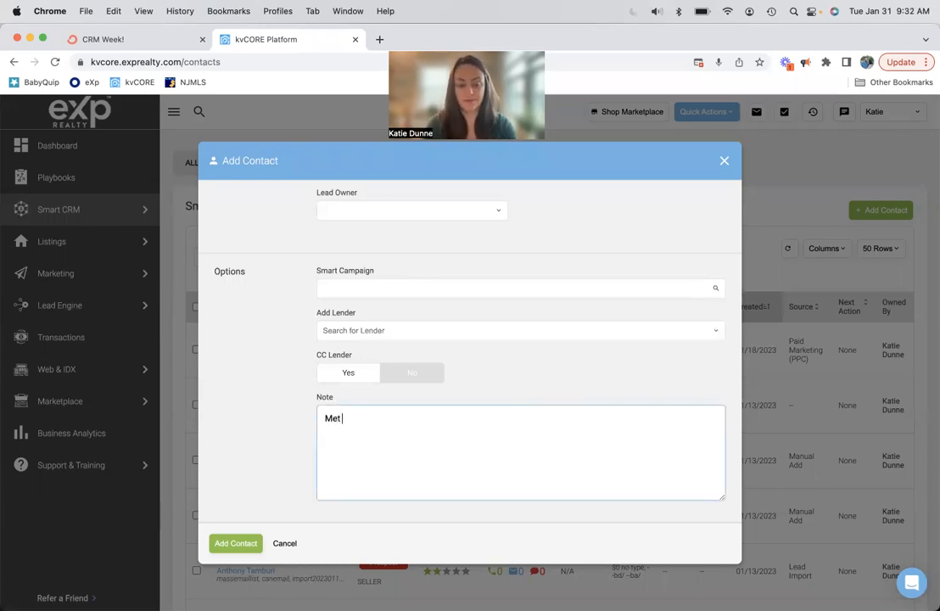
{"action": "type", "text": "at the grocery store. Buying in 2023."}
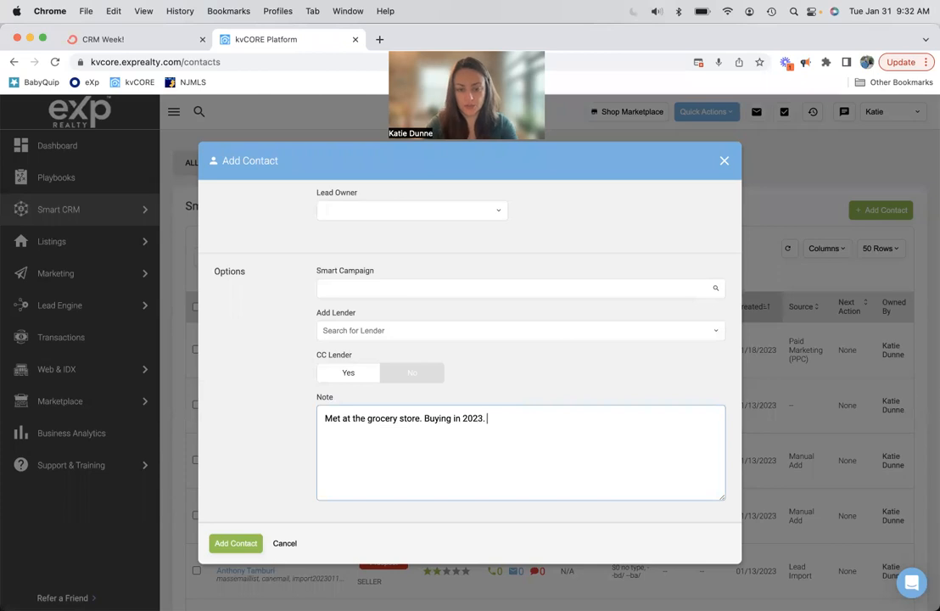
{"action": "type", "text": "#"}
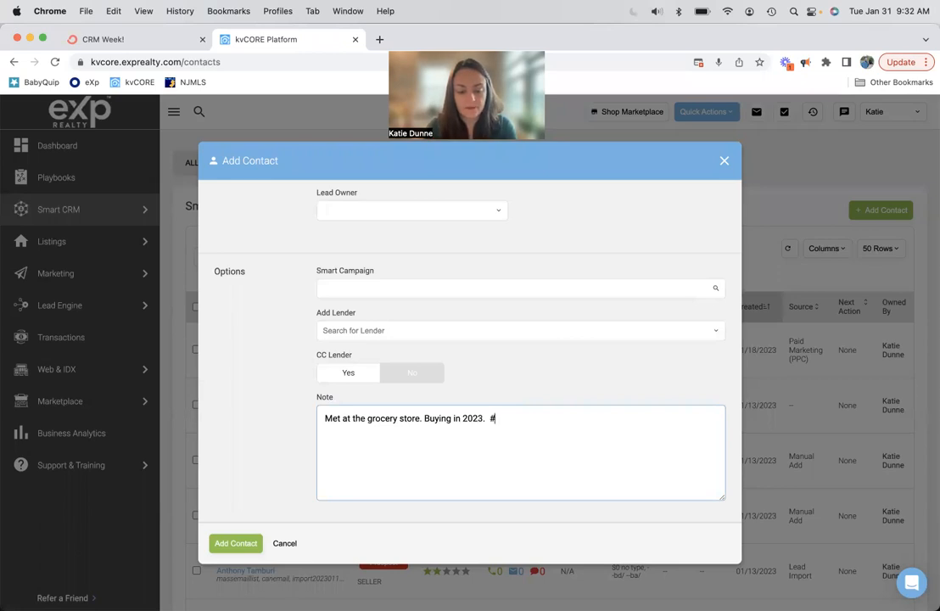
{"action": "type", "text": "summit"}
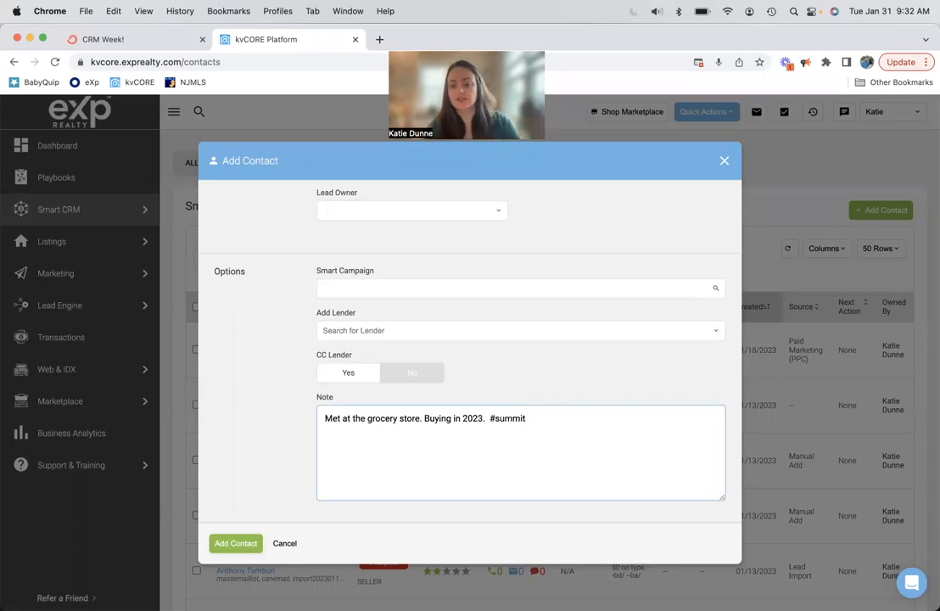
{"action": "mouse_move", "coordinate": [273, 424]}
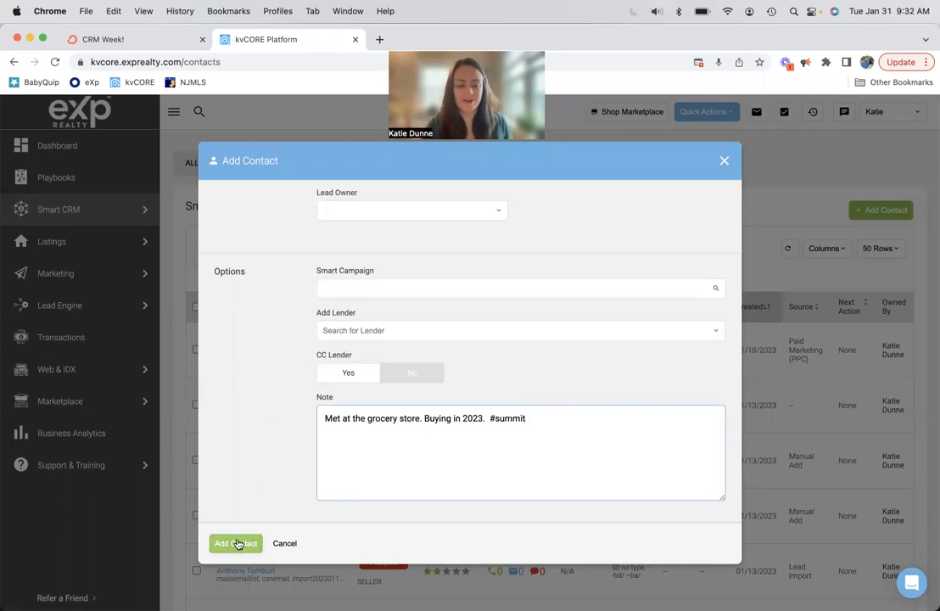
Step: Save John Smith, open his contact record to review it, then close it
{"action": "left_click", "coordinate": [236, 543]}
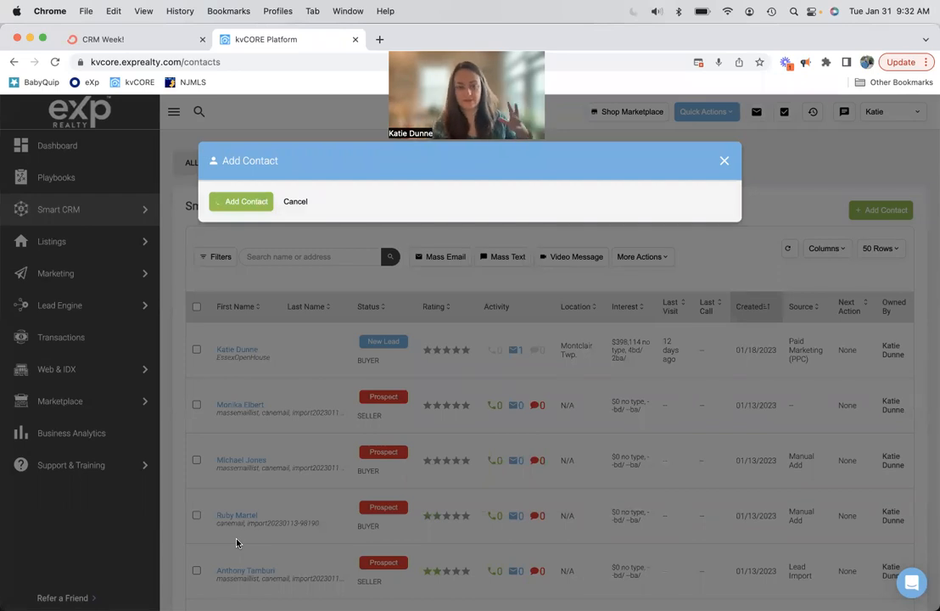
{"action": "left_click", "coordinate": [241, 201]}
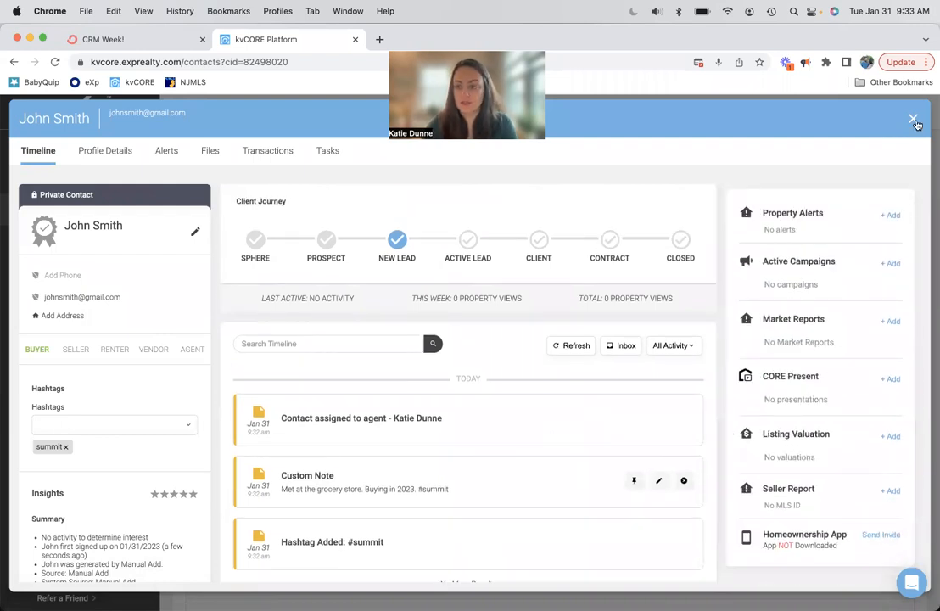
{"action": "left_click", "coordinate": [913, 118]}
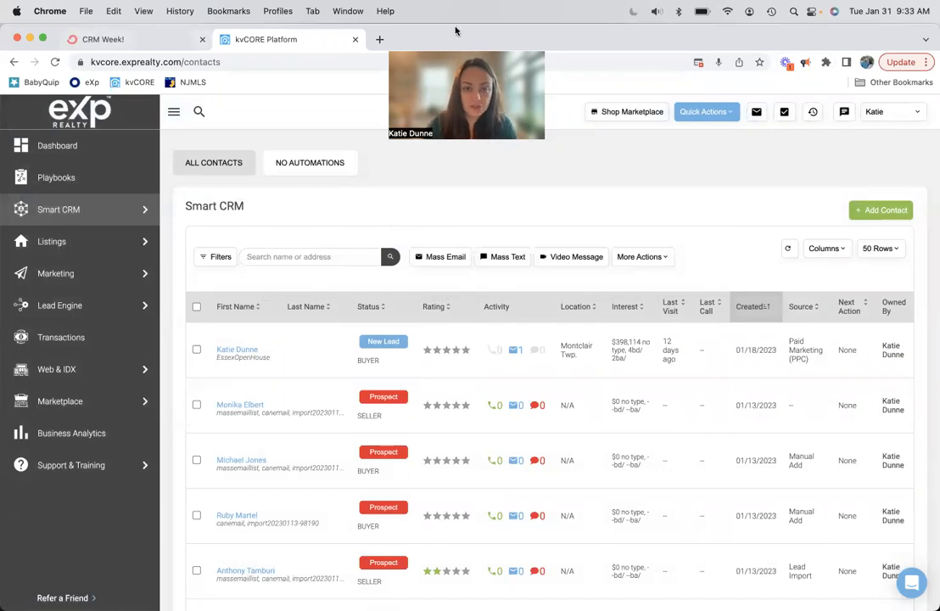
Step: Start another new contact from the contacts list
{"action": "left_click", "coordinate": [879, 209]}
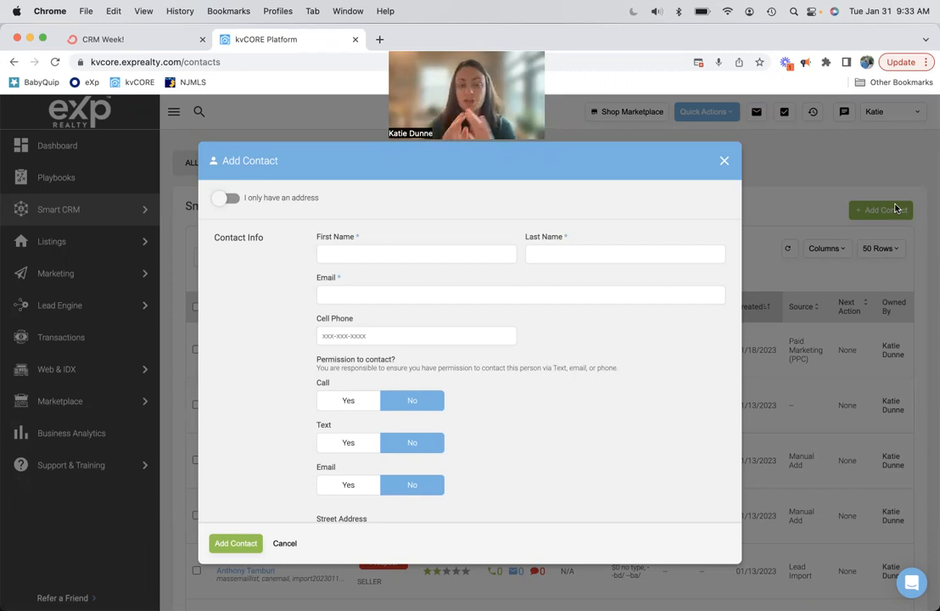
{"action": "mouse_move", "coordinate": [811, 192]}
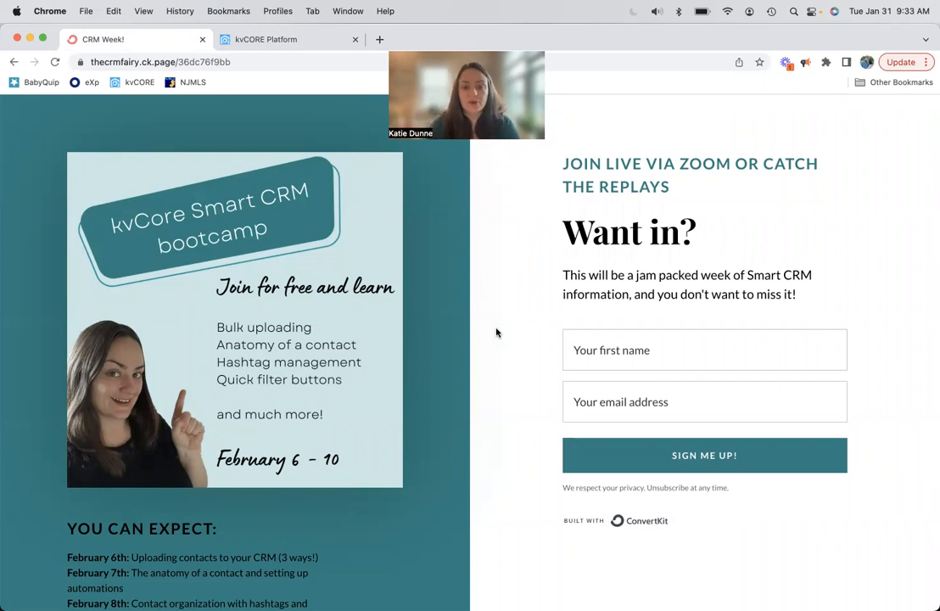
{"action": "scroll", "scroll_direction": "down", "scroll_amount": 3}
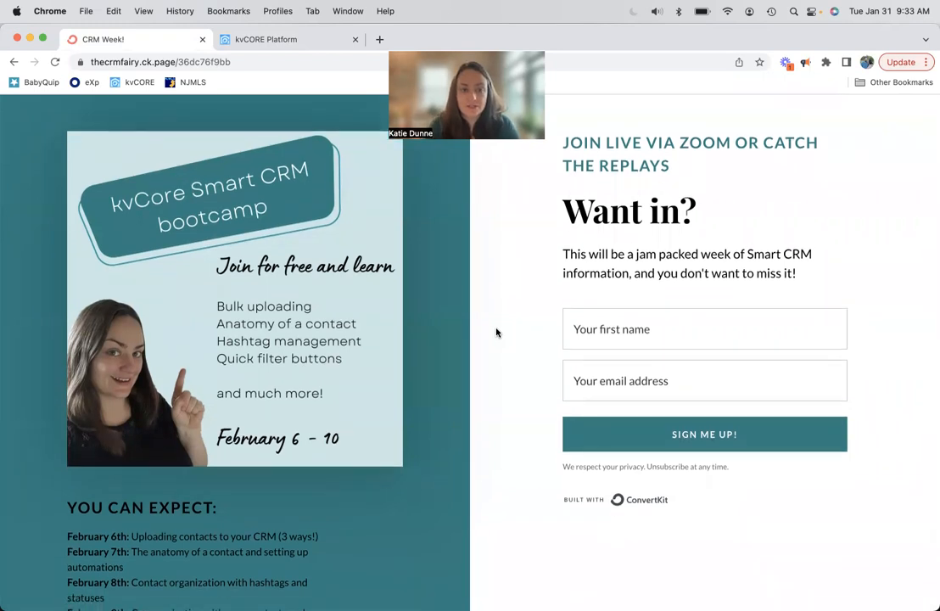
{"action": "mouse_move", "coordinate": [518, 341]}
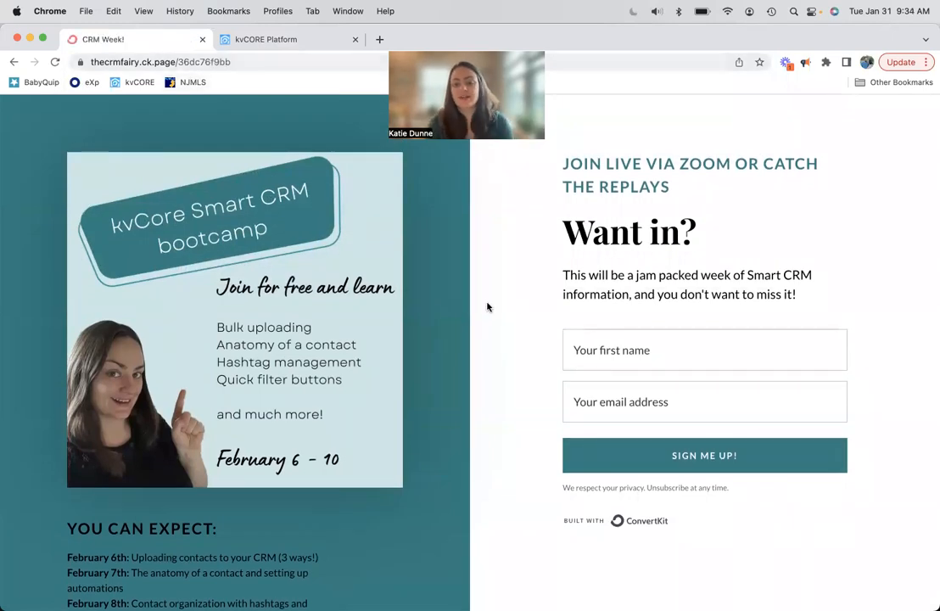
{"action": "scroll", "scroll_direction": "down", "scroll_amount": 3}
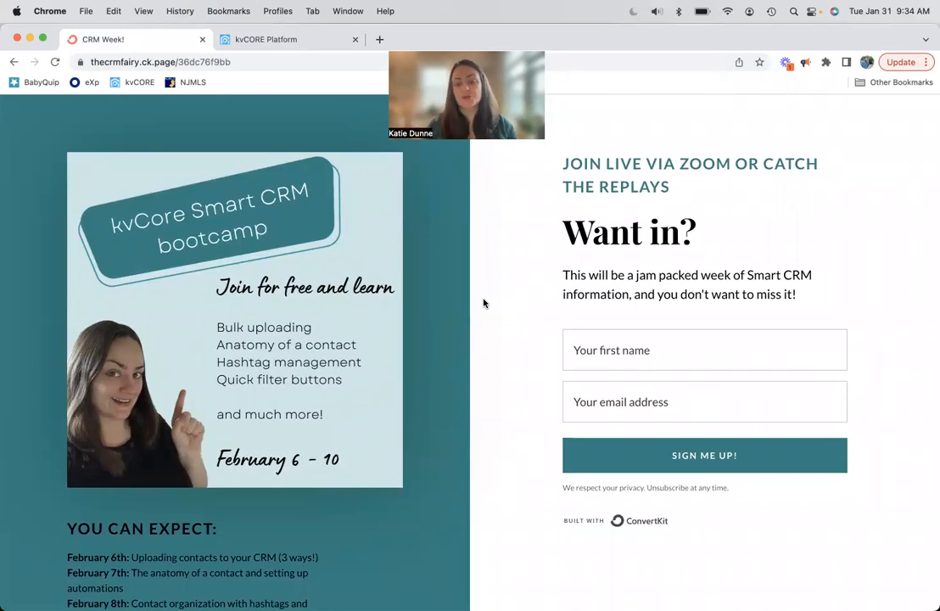
{"action": "mouse_move", "coordinate": [449, 356]}
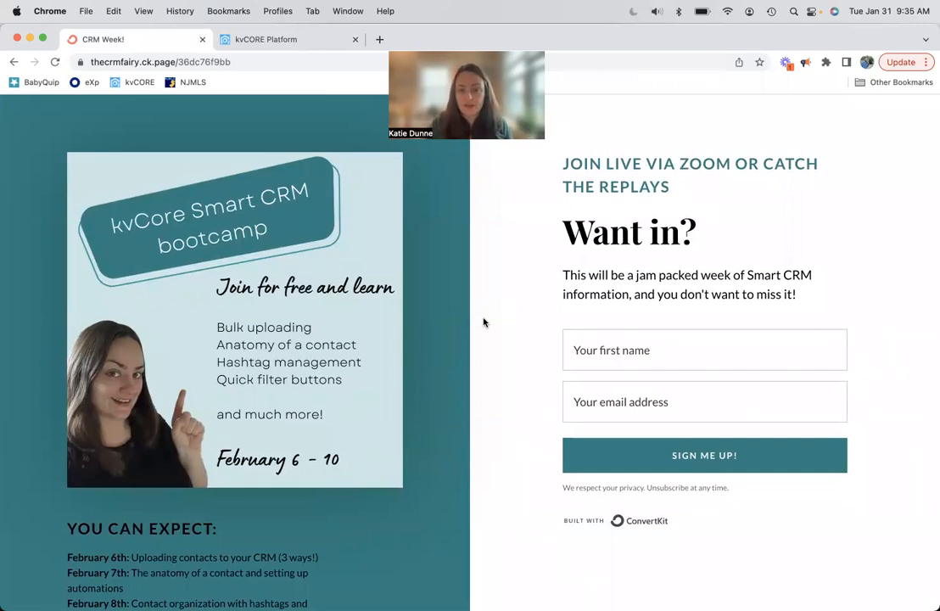
{"action": "mouse_move", "coordinate": [758, 520]}
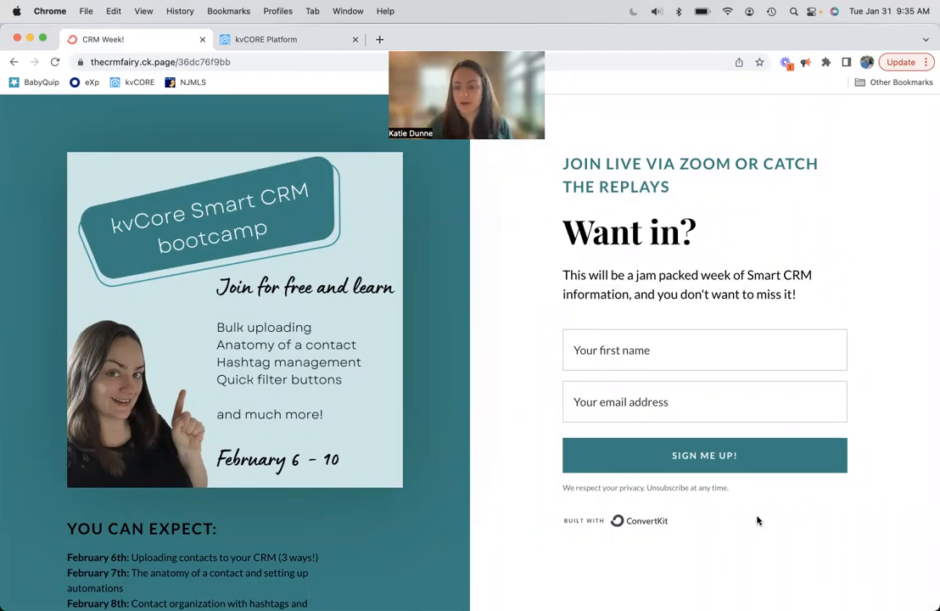